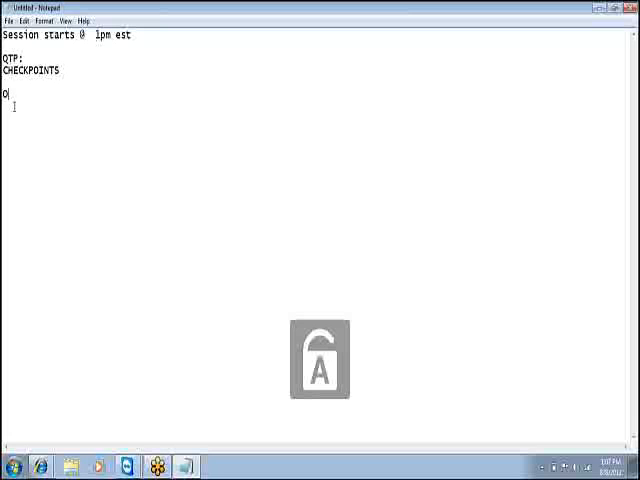
Type 'Objects-- properties -- values' under the CHECKPOINTS heading in Notepad
type("bj")
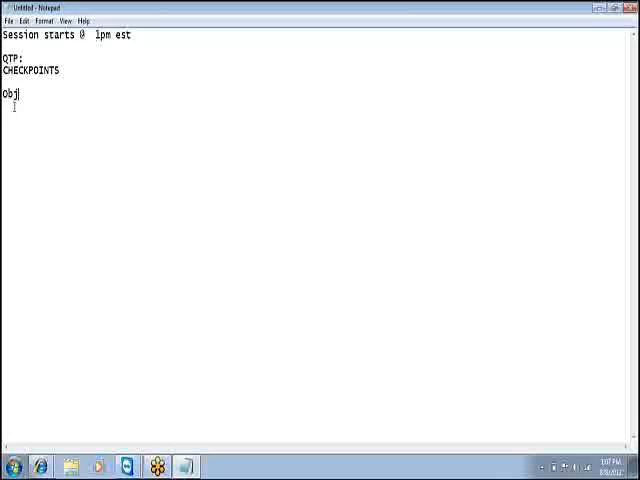
type("ects--")
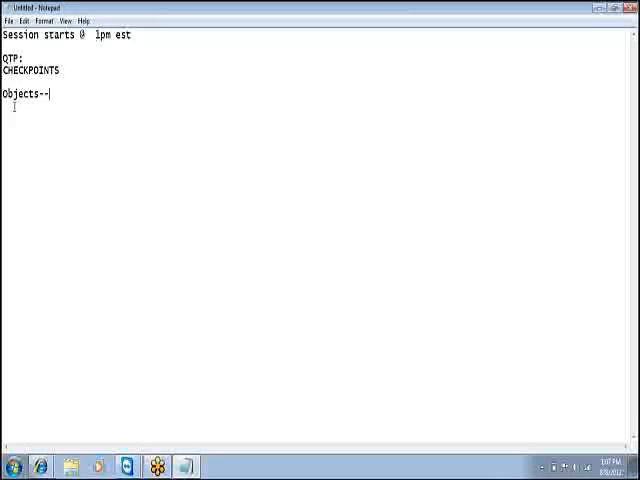
type("pr")
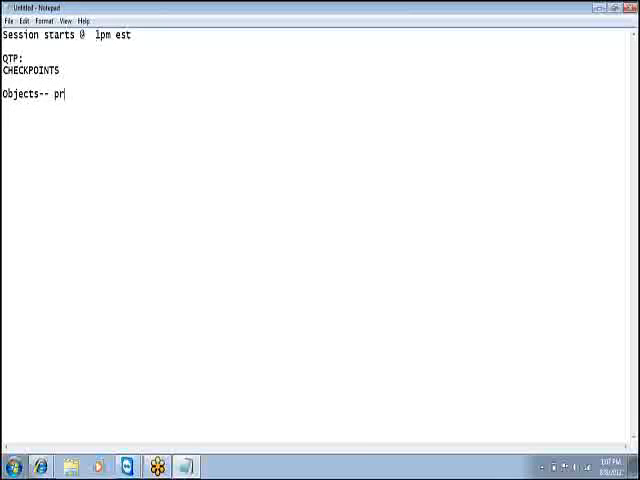
type("opert")
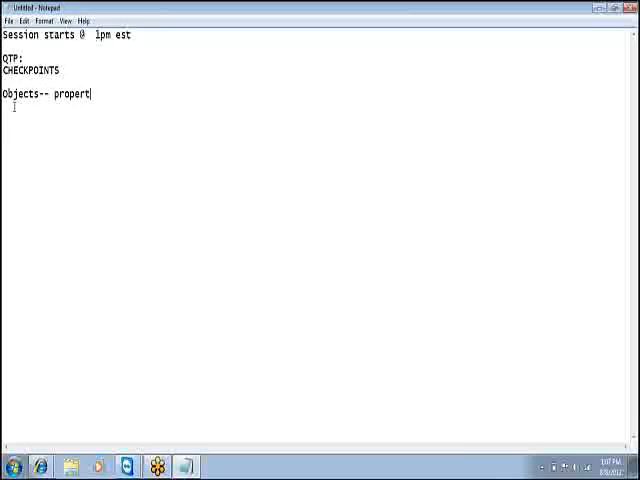
type("ies")
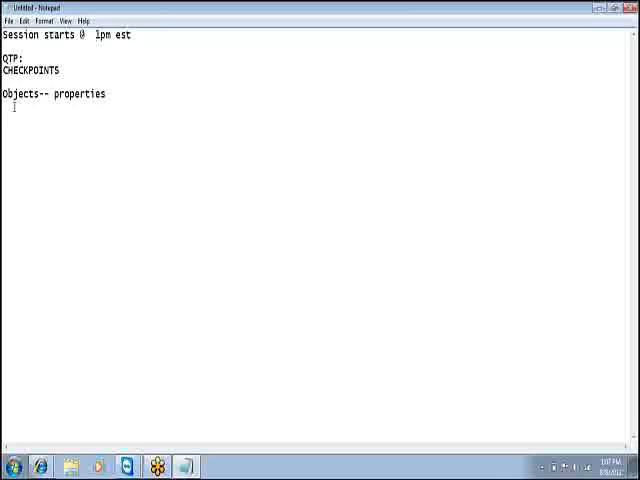
type("-- va")
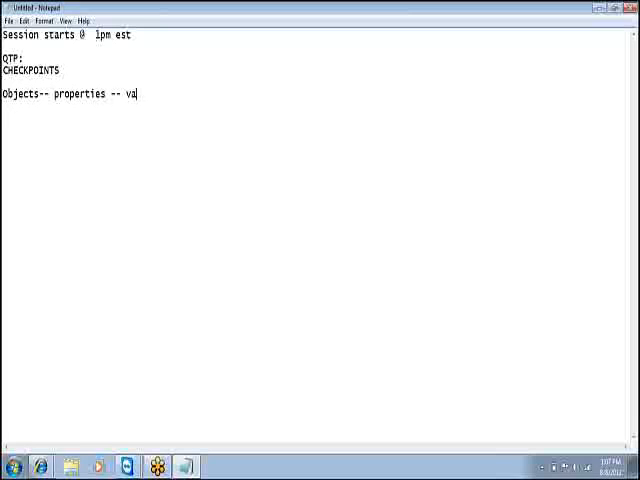
type("lues")
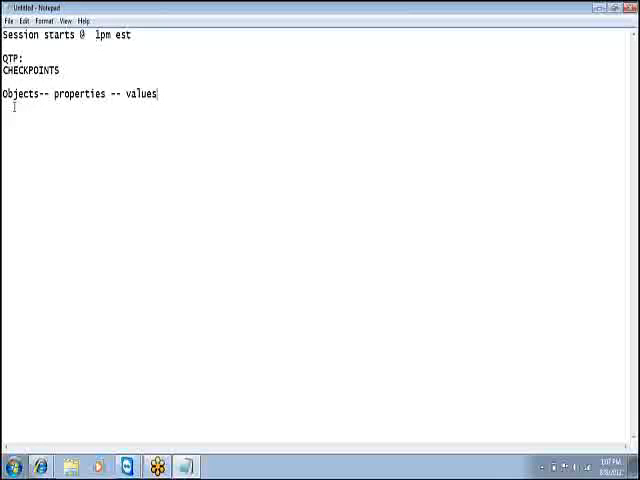
mouse_move(168, 174)
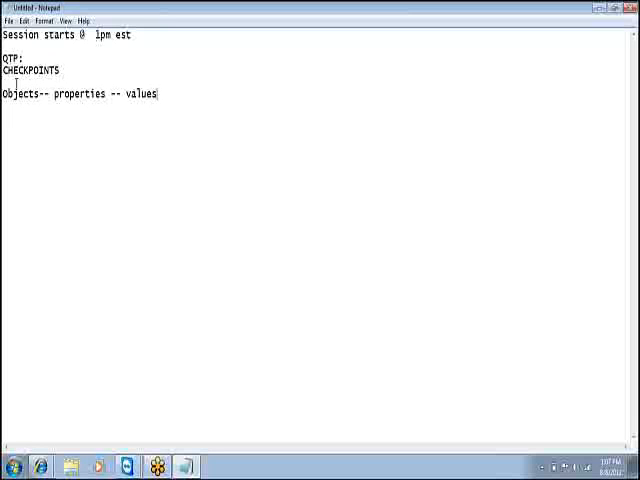
double_click(30, 71)
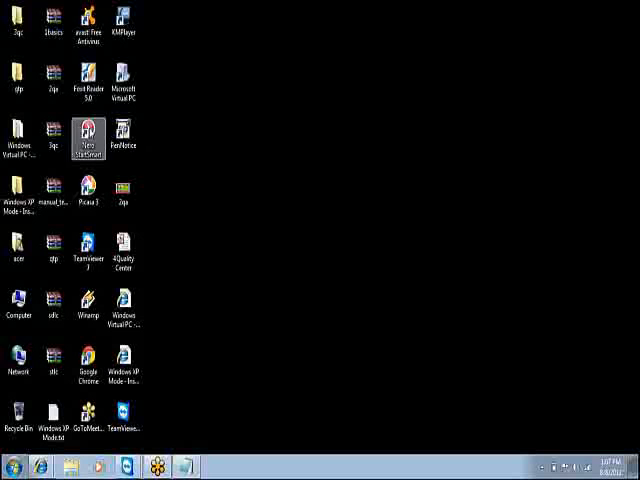
mouse_move(141, 150)
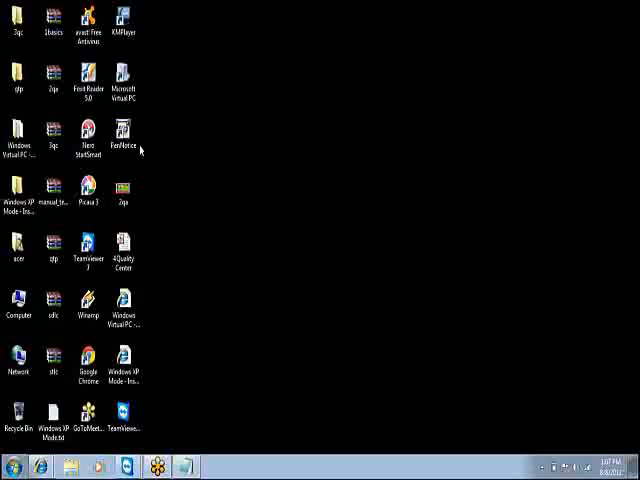
left_click(124, 133)
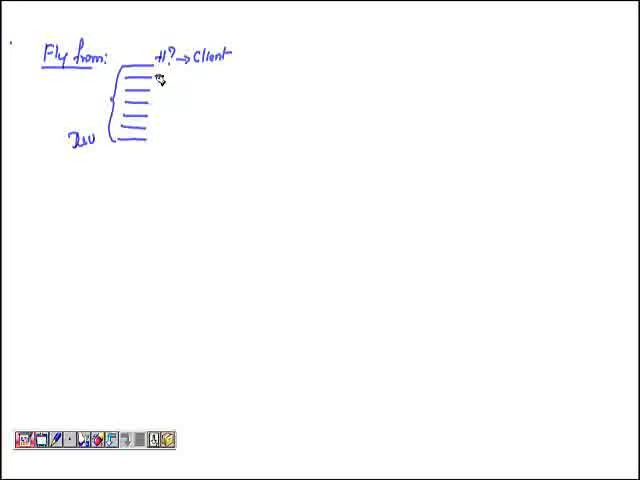
mouse_move(195, 48)
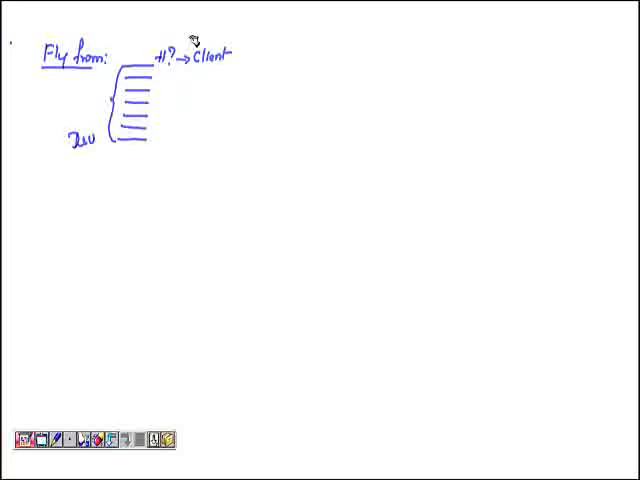
mouse_move(168, 85)
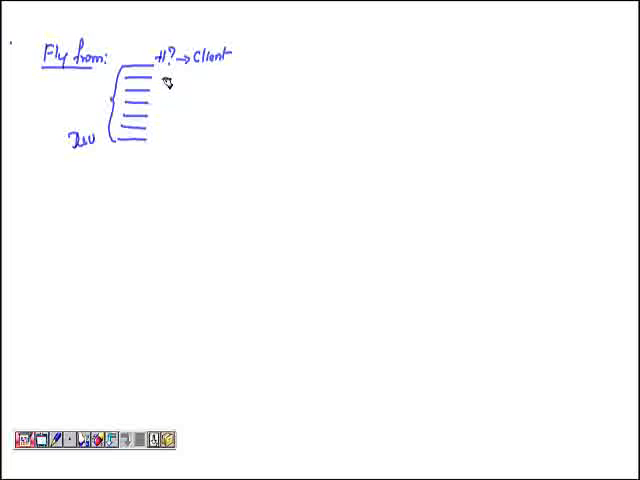
mouse_move(150, 118)
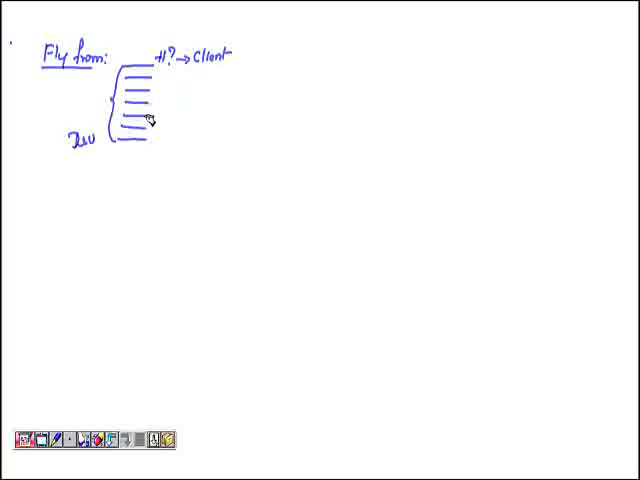
mouse_move(158, 106)
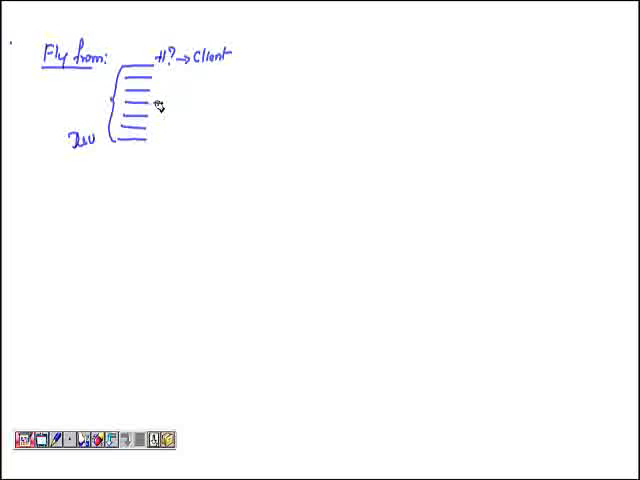
mouse_move(137, 152)
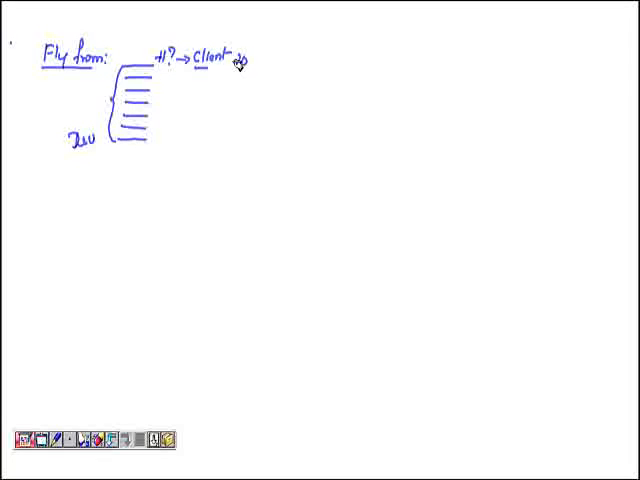
Write the client's expected item count '10' beside the Fly from sketch
type("10")
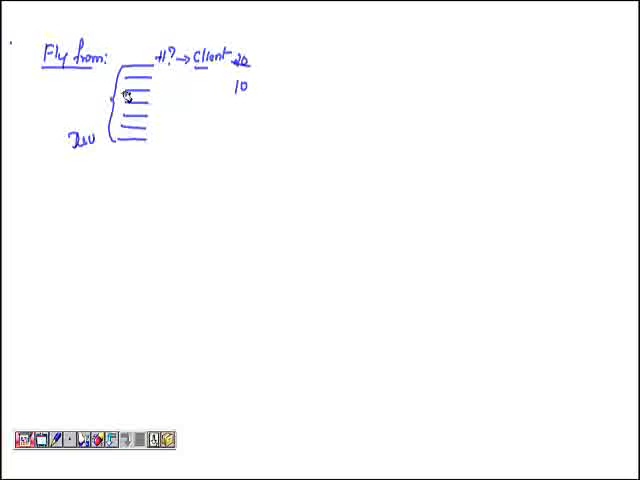
mouse_move(154, 84)
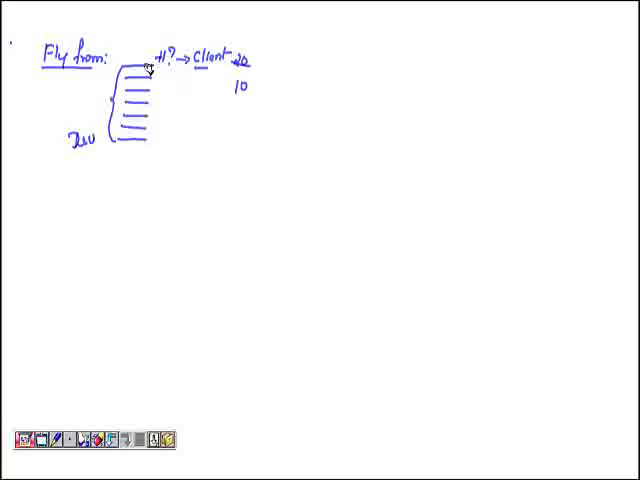
mouse_move(138, 111)
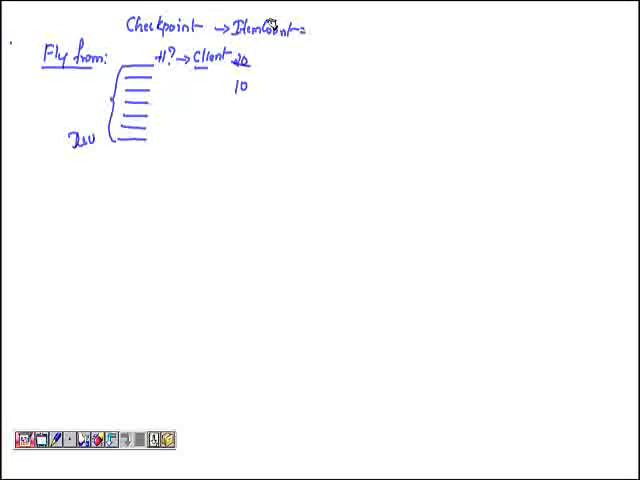
mouse_move(207, 18)
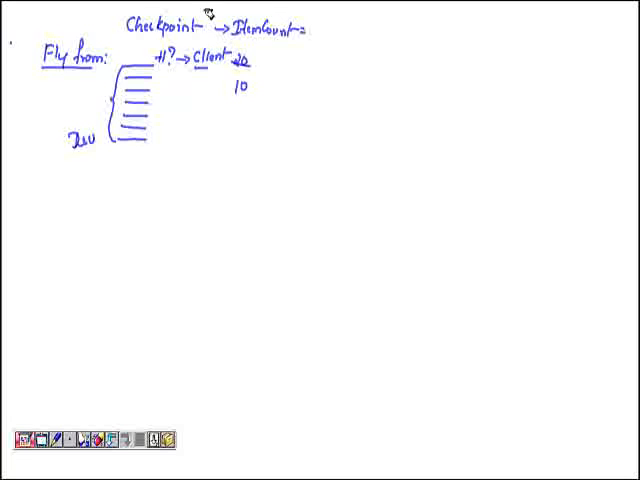
mouse_move(193, 20)
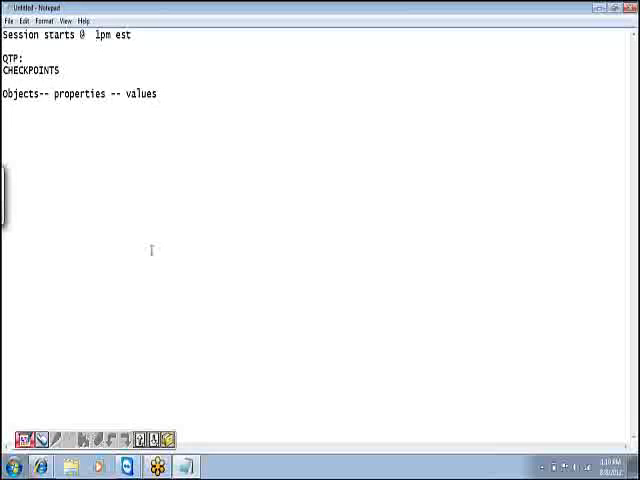
List checkpoint types 1 text, 2 text area and 3 standard in Notepad
type("1")
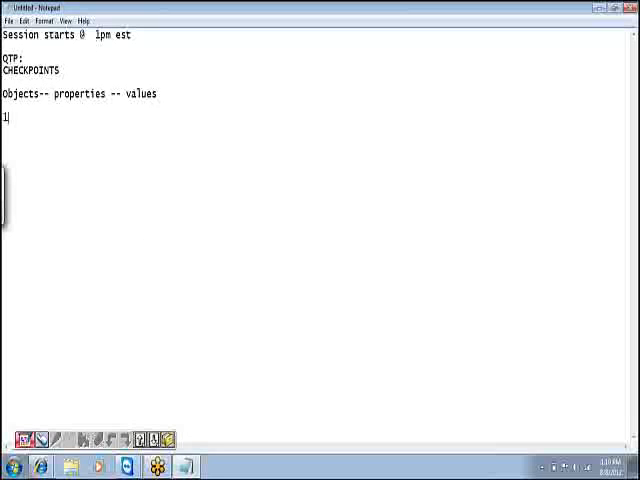
type(",")
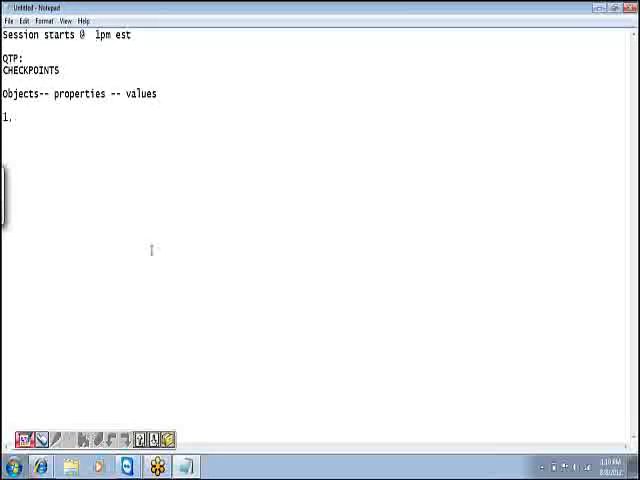
type("tes")
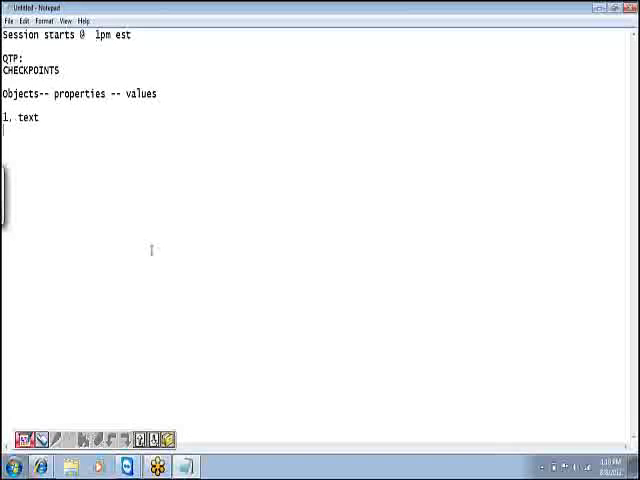
type("2 te")
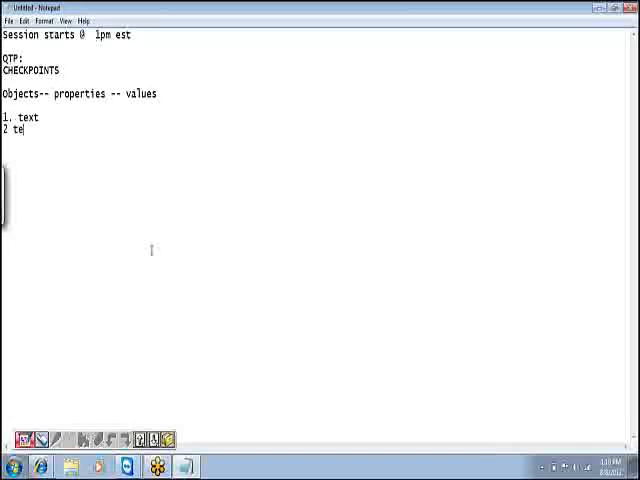
type("xt a")
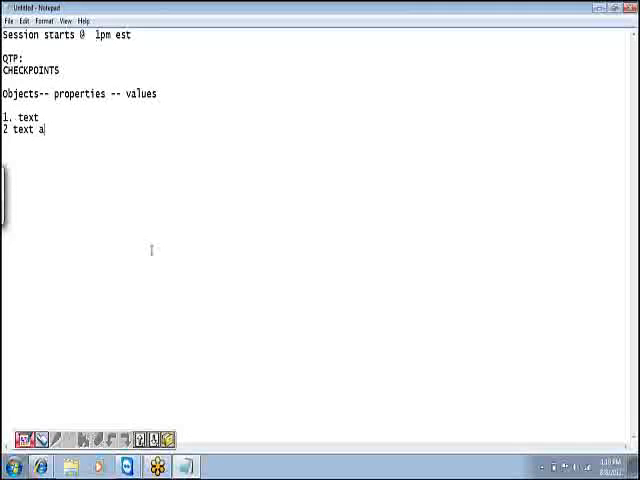
type("rea")
type("3")
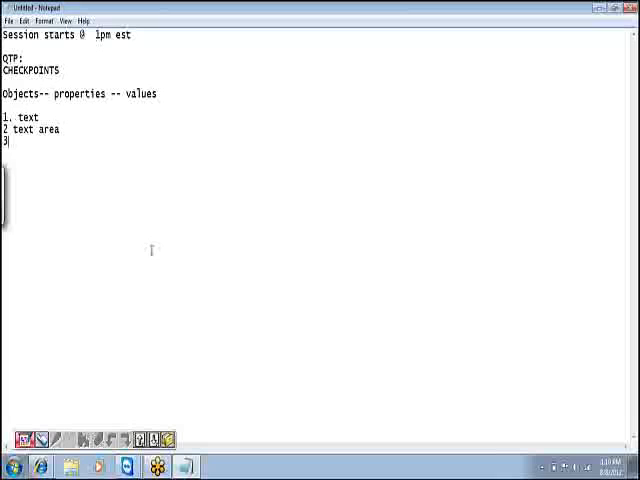
type(". s")
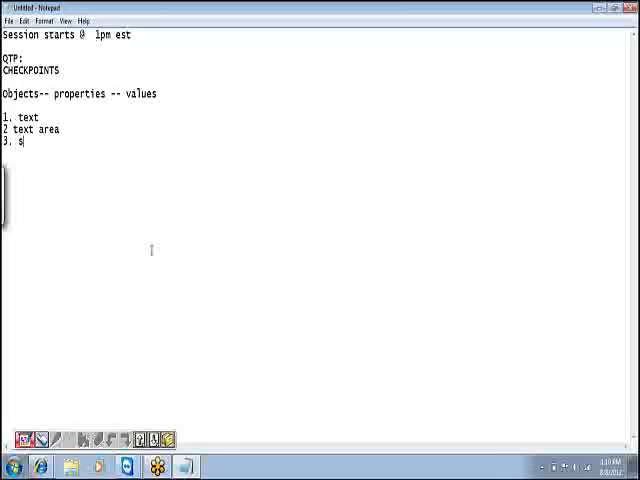
type("standar")
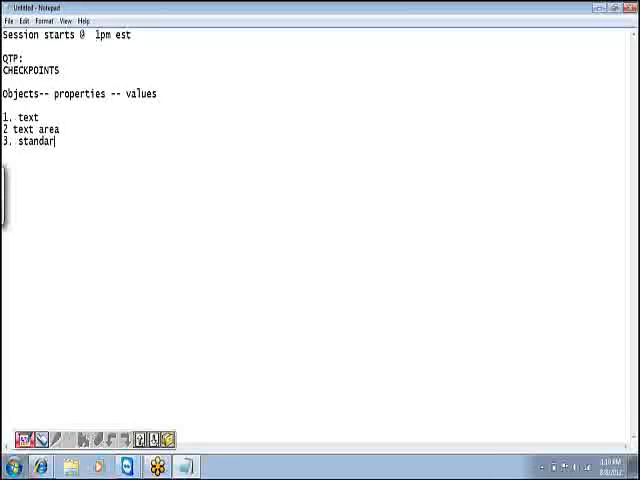
key("Enter")
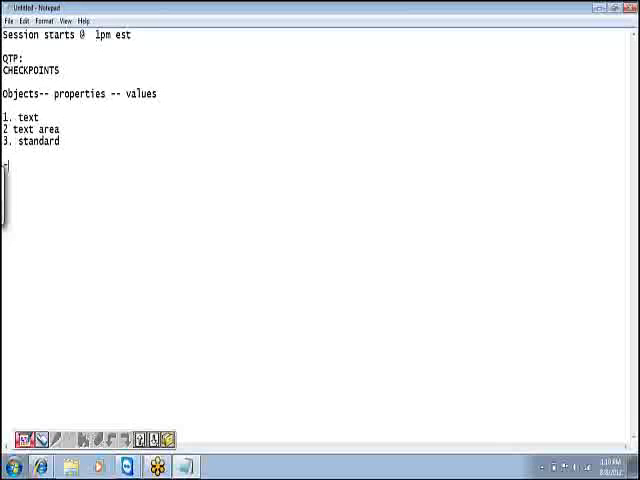
Add a dash separator, then entries 4 page and 5 accessibility
type("------")
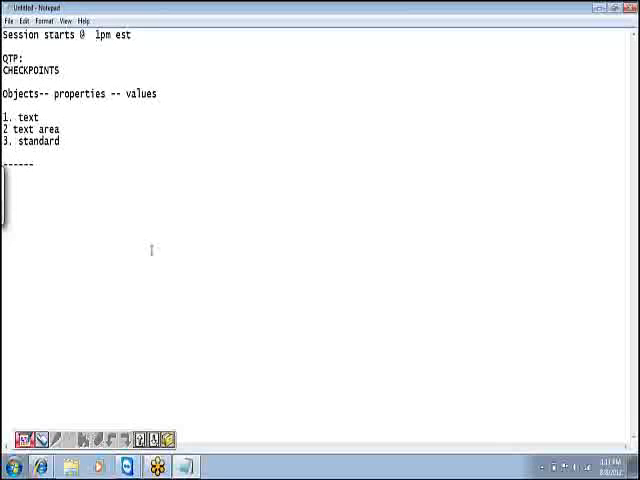
type("4.")
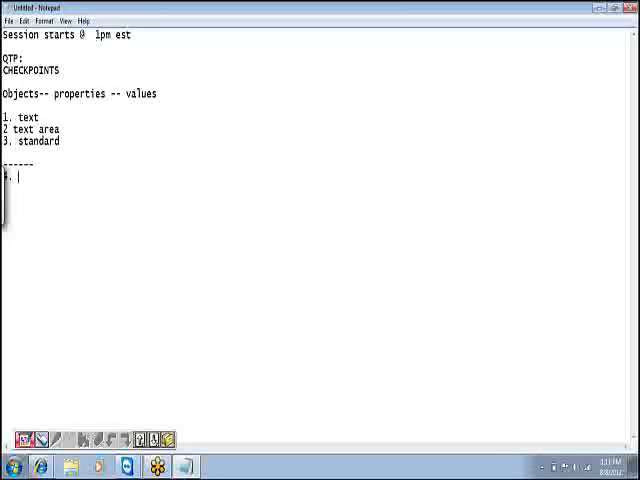
type("page")
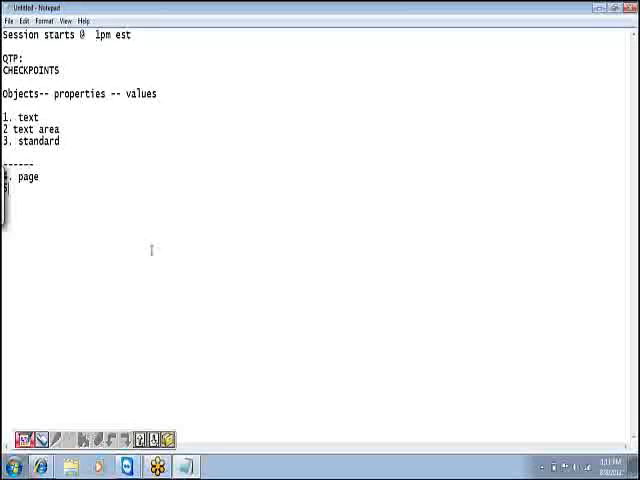
type("5. a")
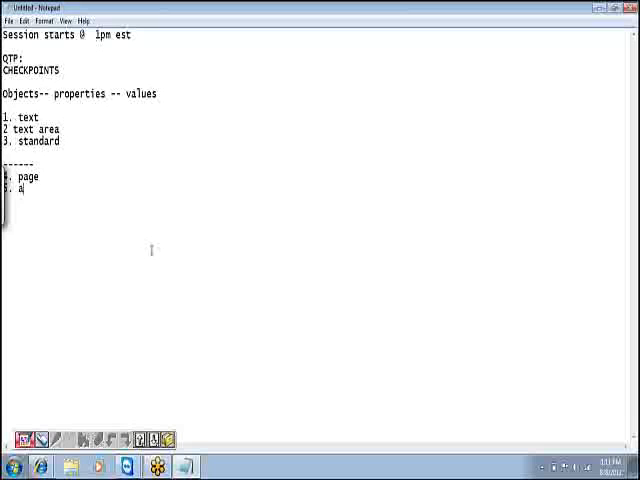
type("cce")
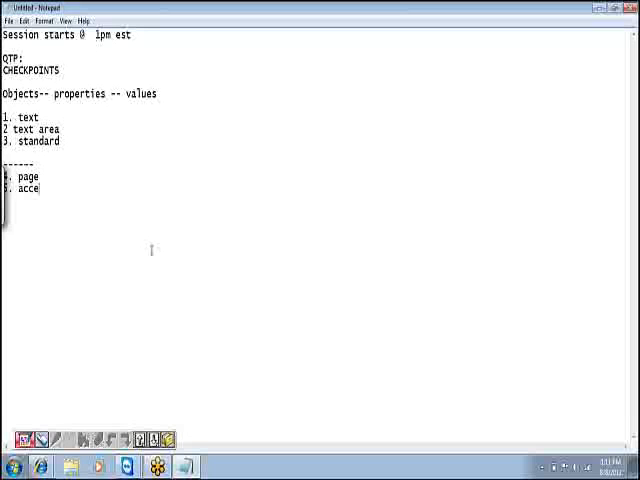
type("ssibili")
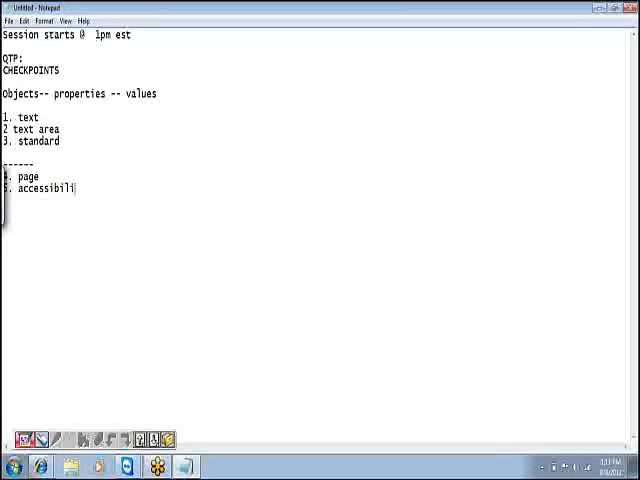
type("ty")
type("6.")
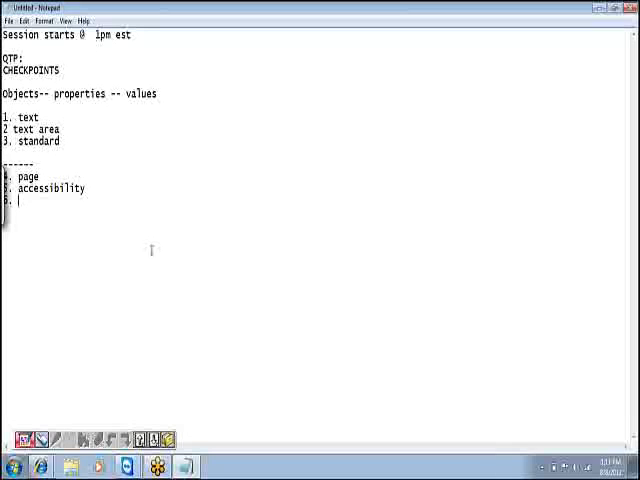
Add the table and db checkpoint entries to the list
type("ta")
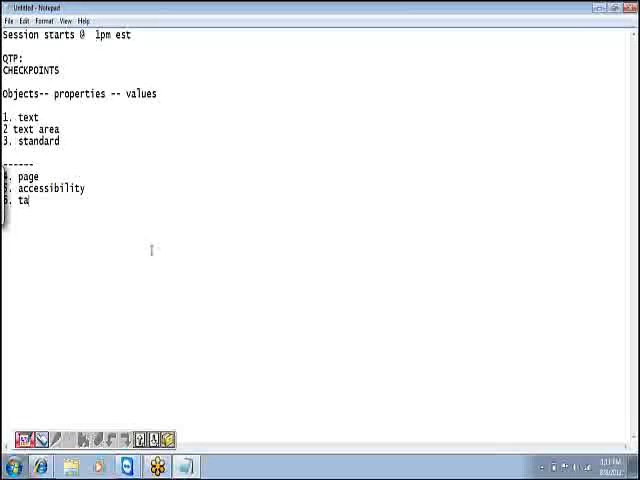
type("ble")
type("----------")
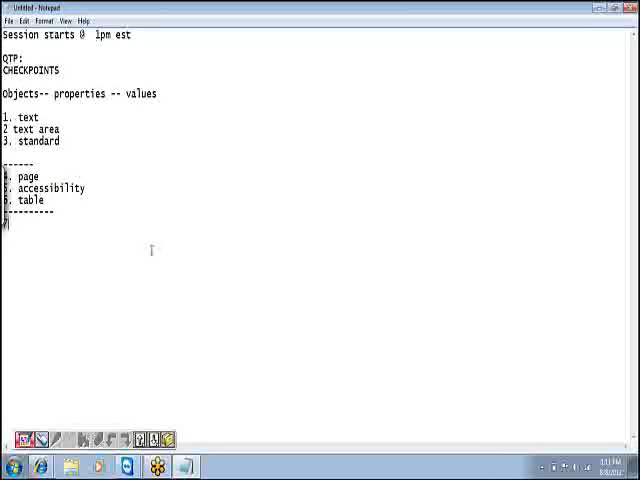
type("d")
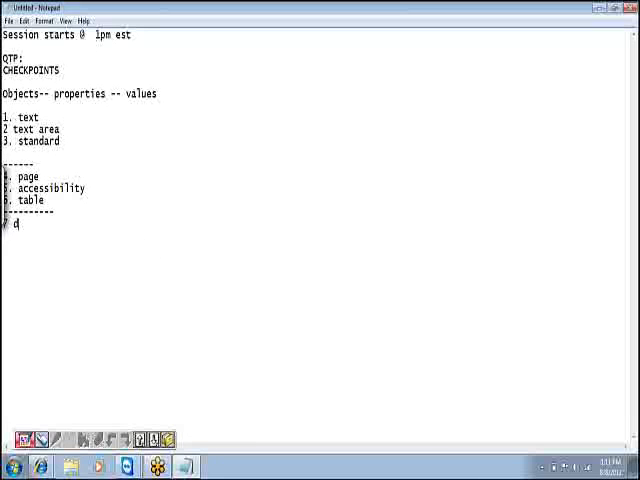
type("b")
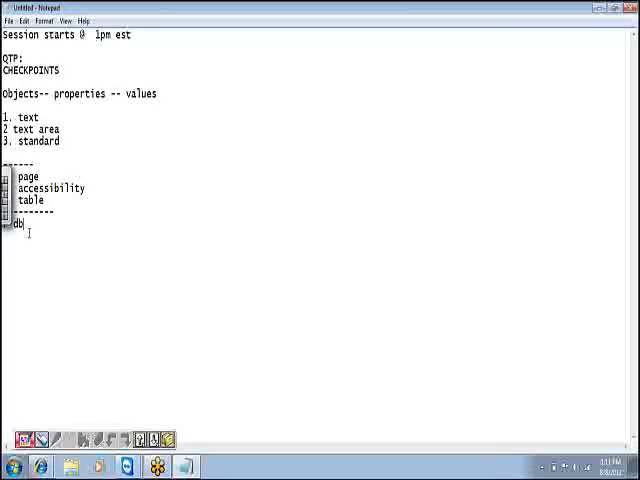
left_click_drag(5, 117, 30, 225)
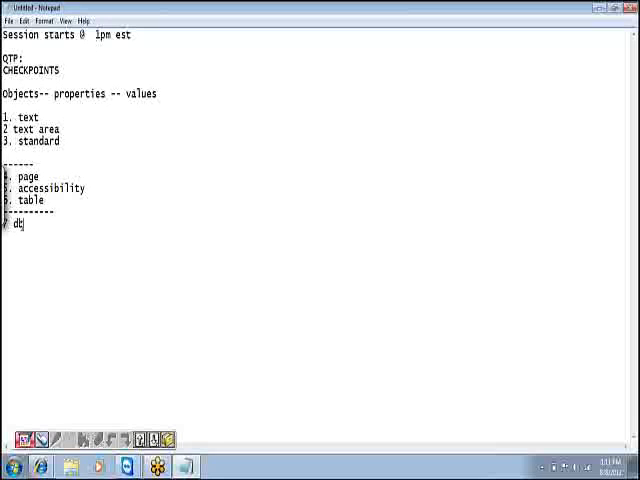
type("db")
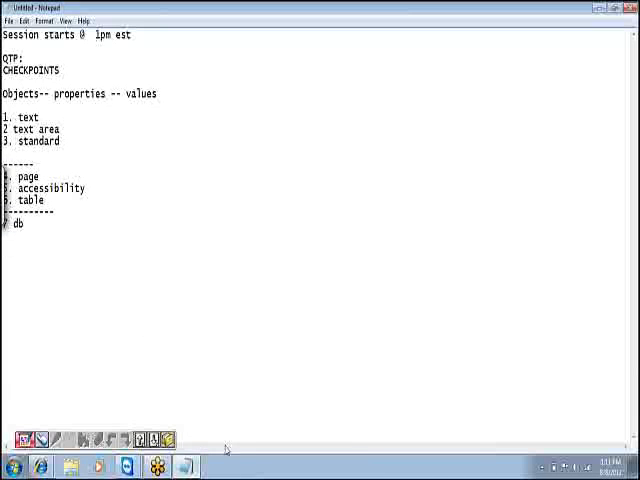
Launch QuickTest Professional from the remote desktop icon in TeamViewer
left_click(128, 464)
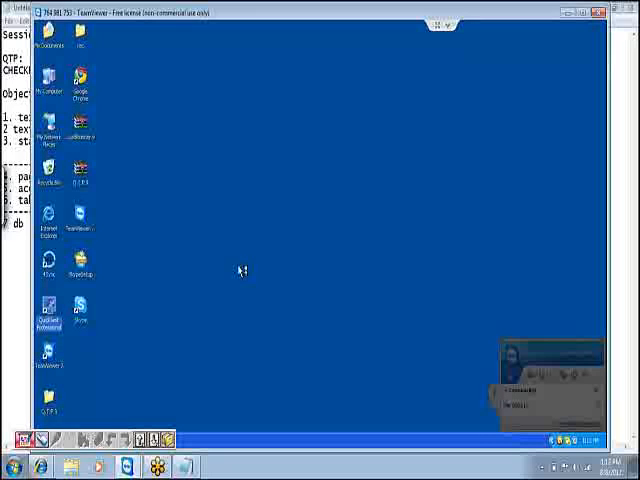
double_click(48, 310)
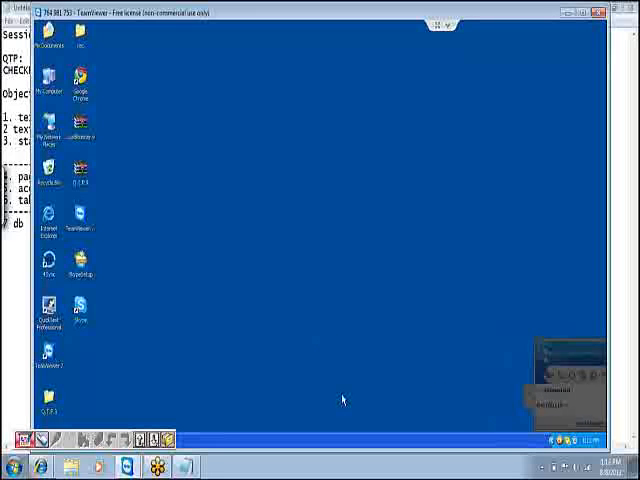
double_click(47, 305)
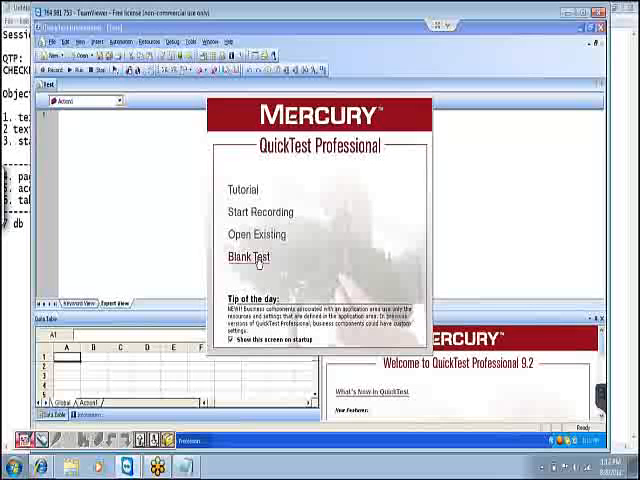
Choose Blank Test on the QuickTest Professional startup screen
left_click(249, 257)
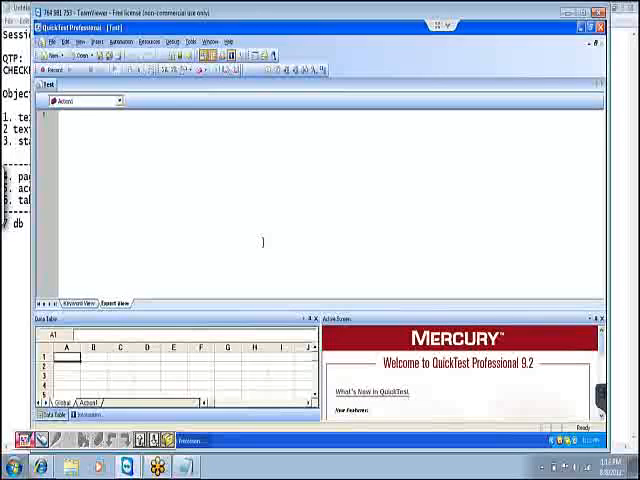
mouse_move(221, 211)
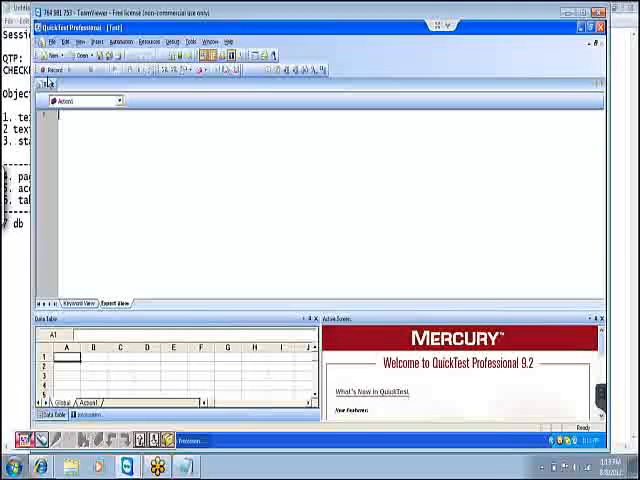
Start recording with 'Record and run test on any open Windows-based application' selected
left_click(60, 73)
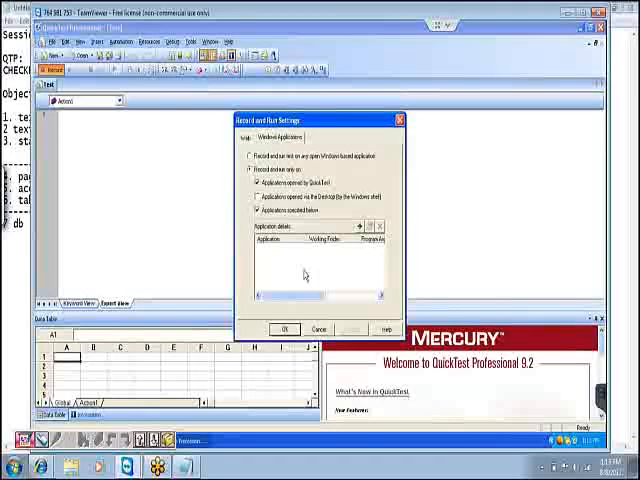
left_click(249, 157)
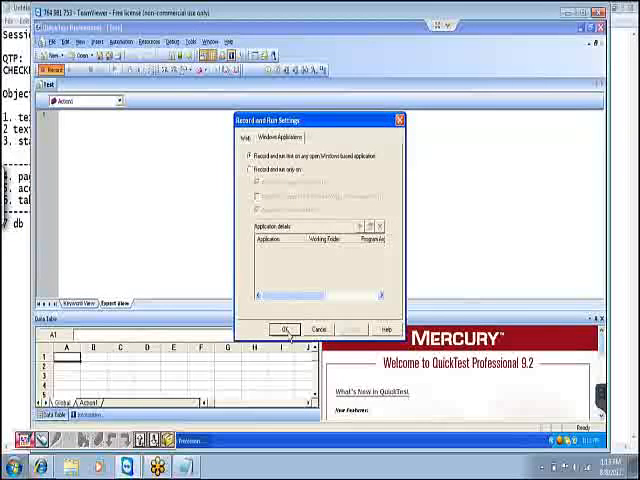
left_click(287, 328)
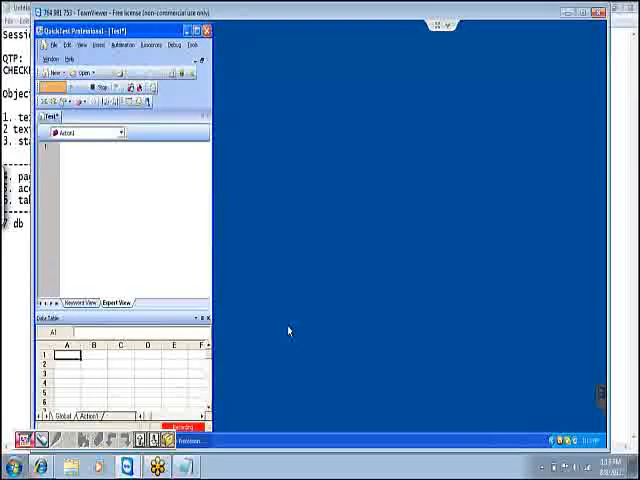
Launch the Flight sample app from Start > Programs > QuickTest Professional > Sample Applications
left_click(13, 461)
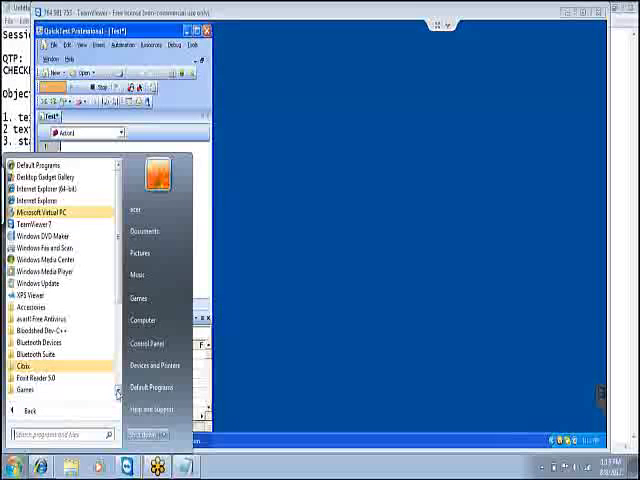
scroll("down", 3)
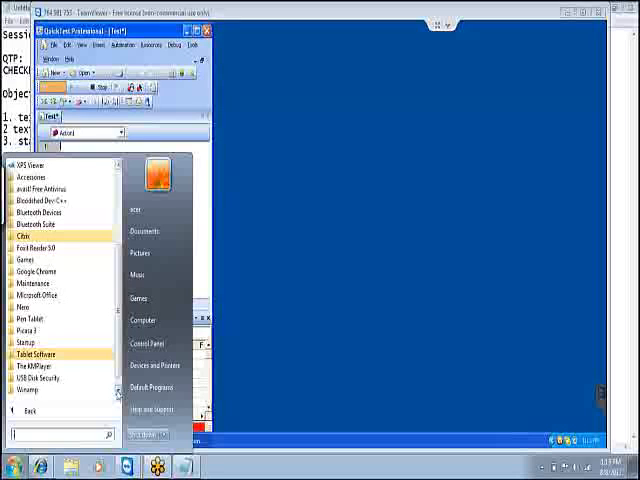
mouse_move(40, 248)
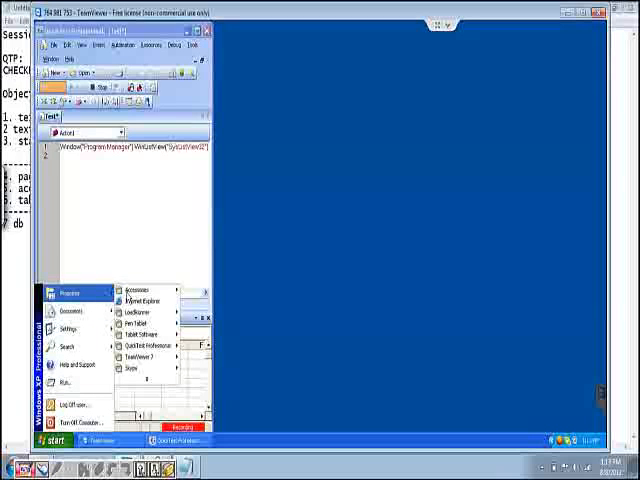
mouse_move(140, 300)
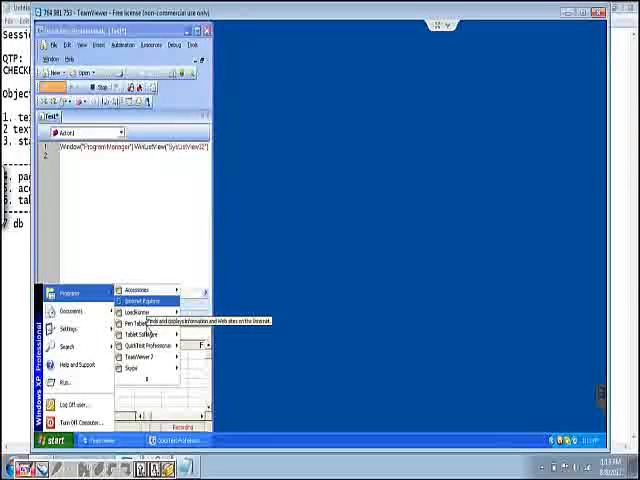
mouse_move(147, 345)
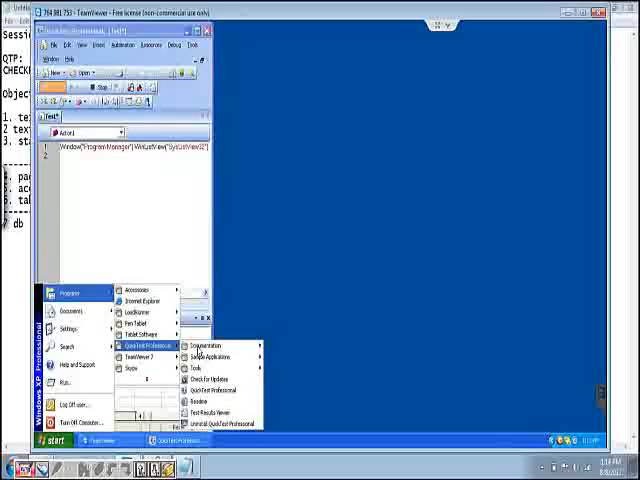
mouse_move(215, 356)
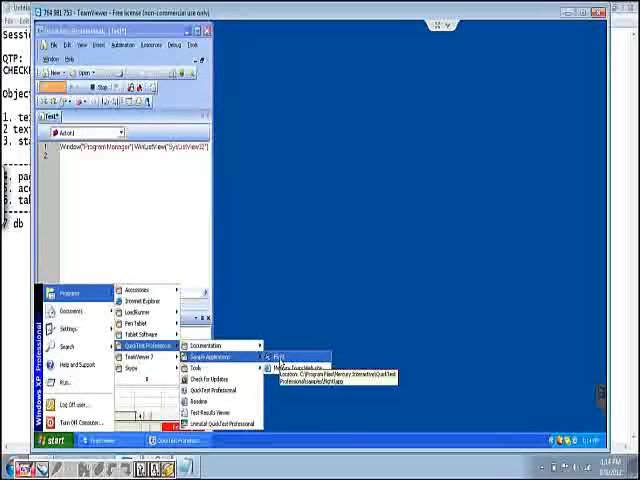
left_click(280, 356)
type("jaya")
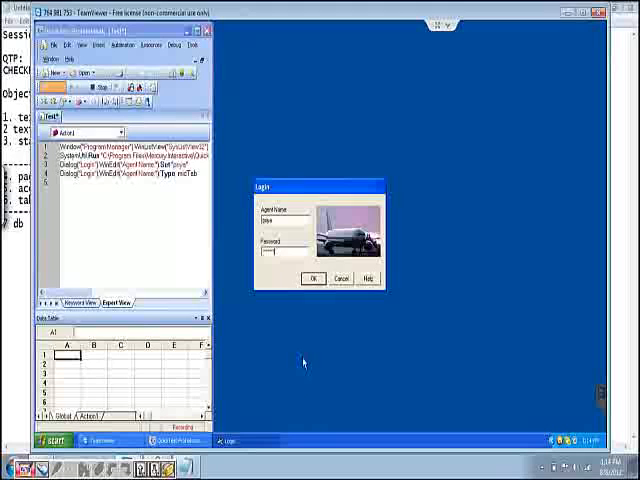
Submit the agent name and password in the Flight Login dialog
left_click(313, 278)
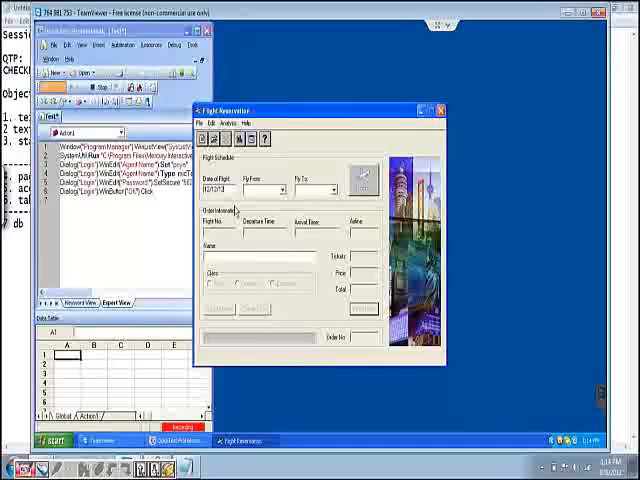
Book the first Los Angeles–London flight, insert the order, and close Flight Reservation
left_click(283, 191)
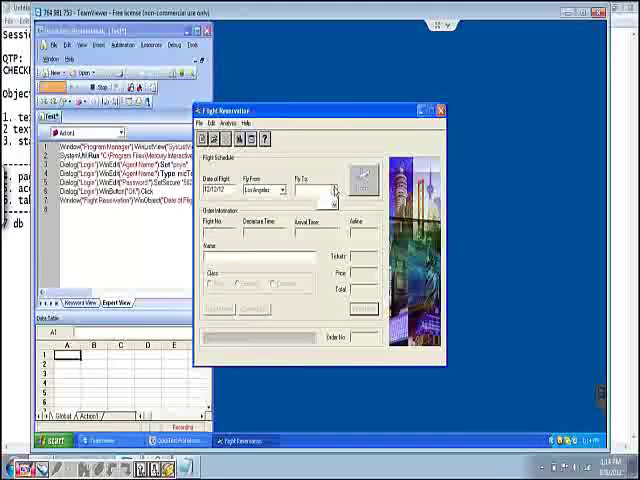
left_click(333, 190)
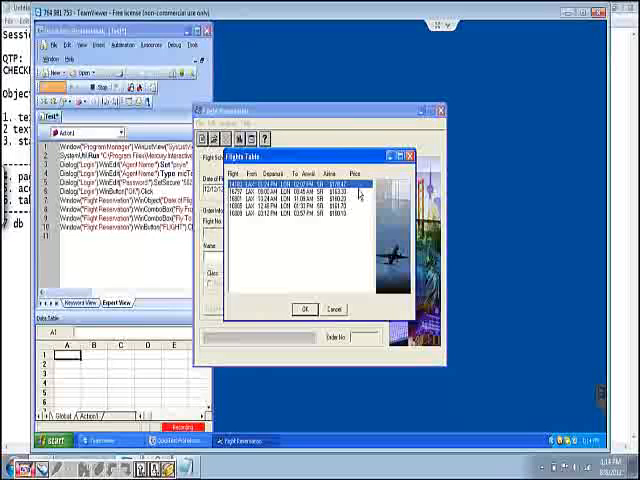
left_click(305, 307)
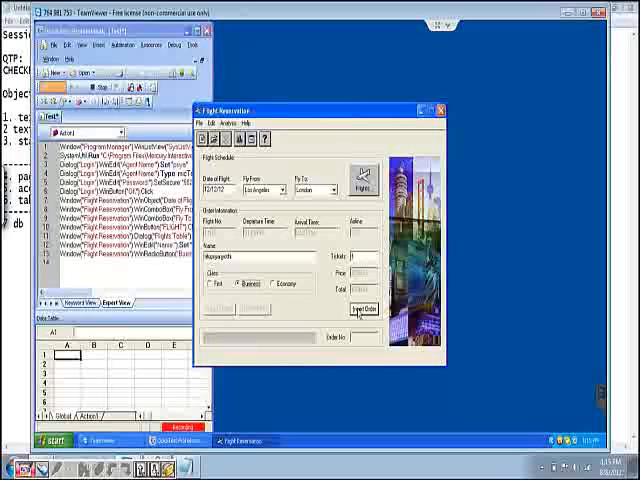
left_click(362, 308)
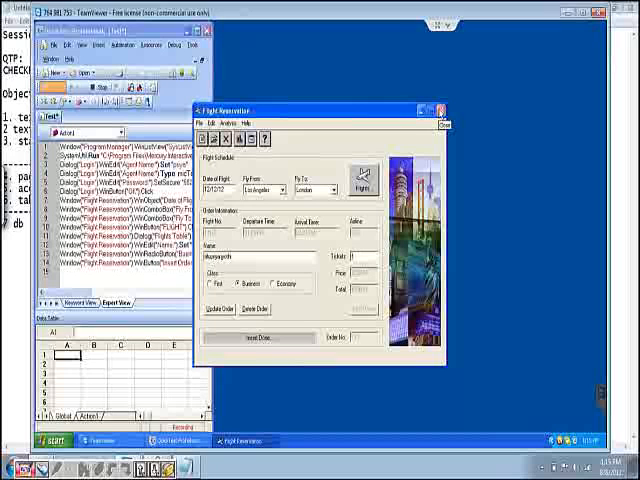
left_click(448, 108)
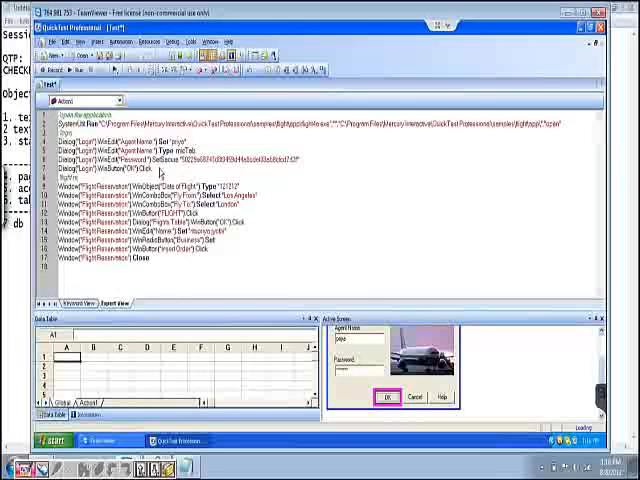
Place the cursor in the recorded script where new steps will go
left_click(385, 394)
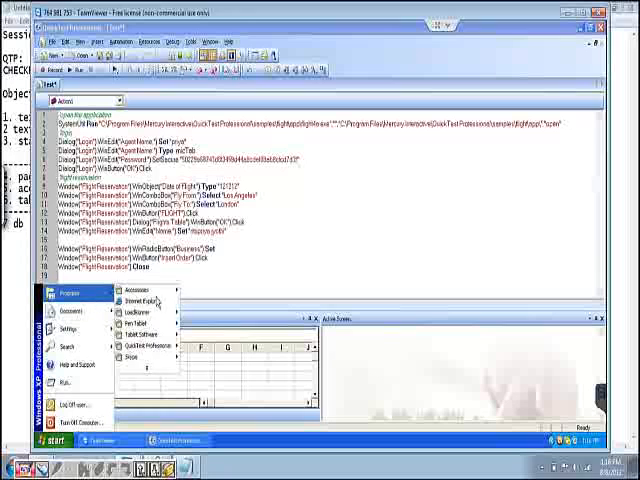
mouse_move(140, 322)
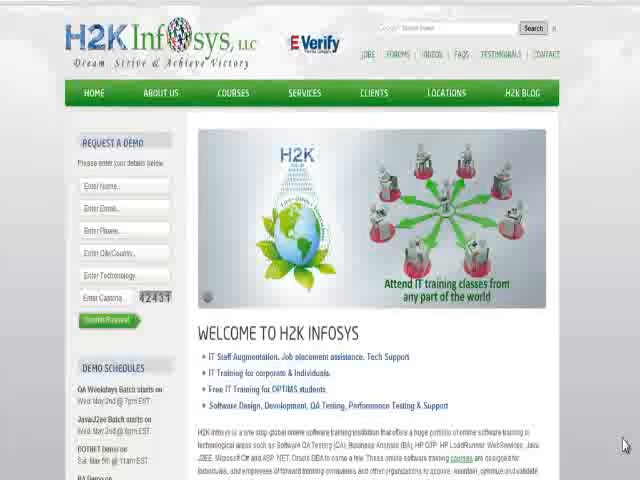
mouse_move(455, 237)
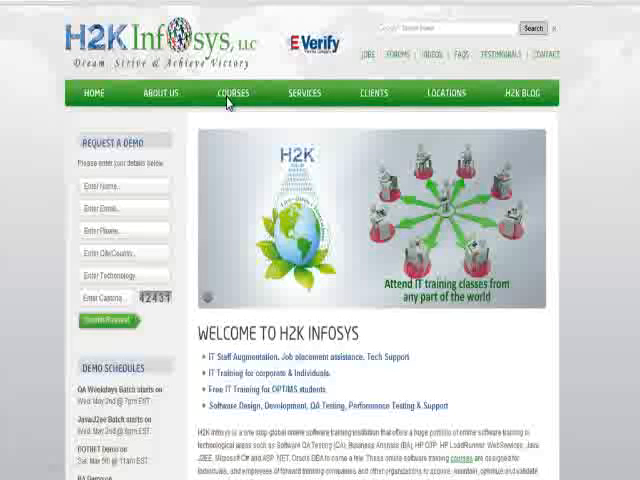
mouse_move(83, 147)
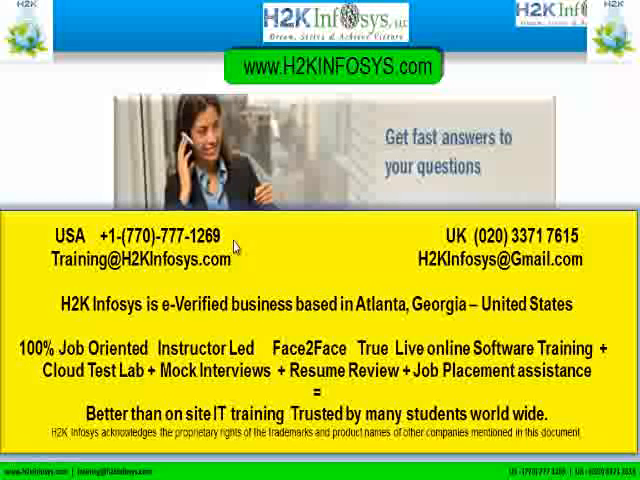
mouse_move(18, 118)
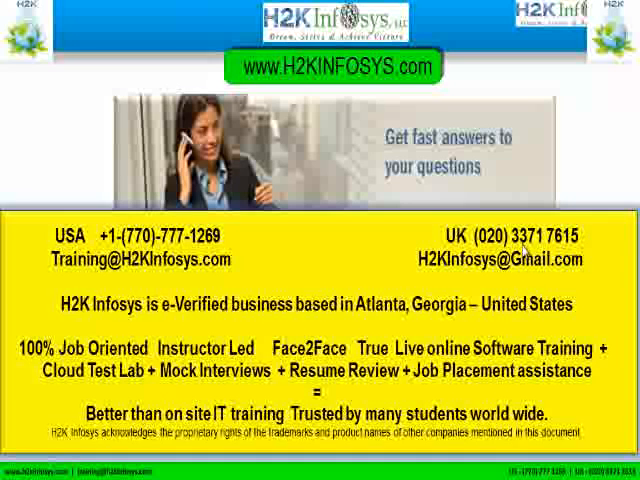
mouse_move(42, 265)
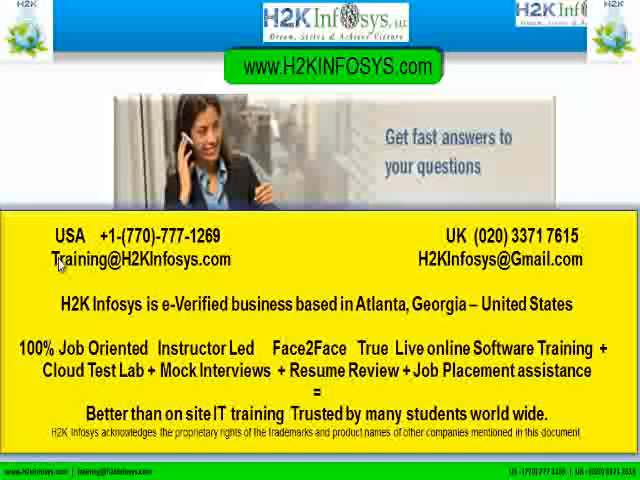
mouse_move(424, 268)
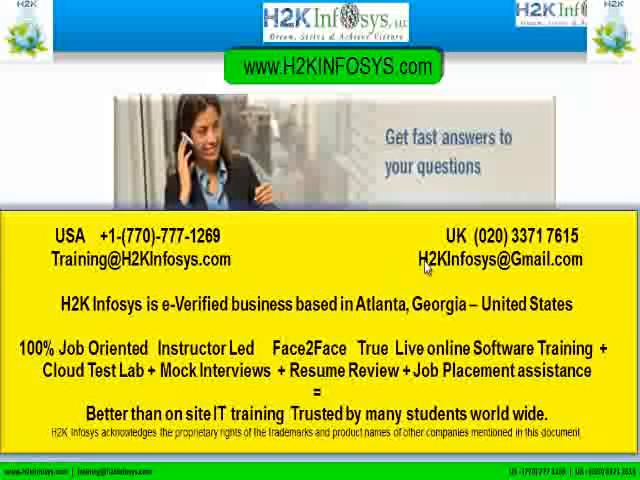
mouse_move(627, 419)
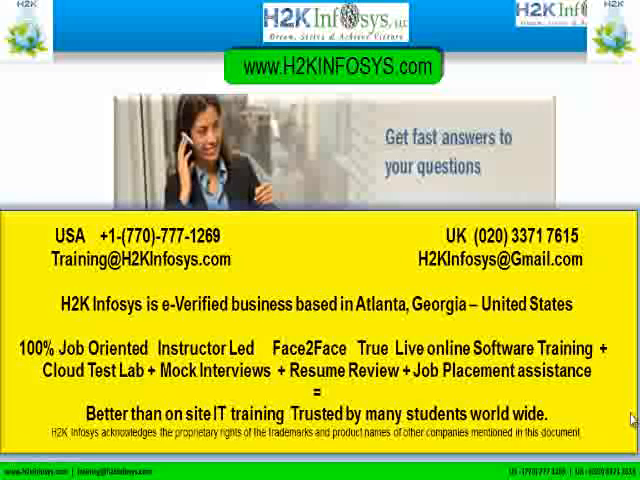